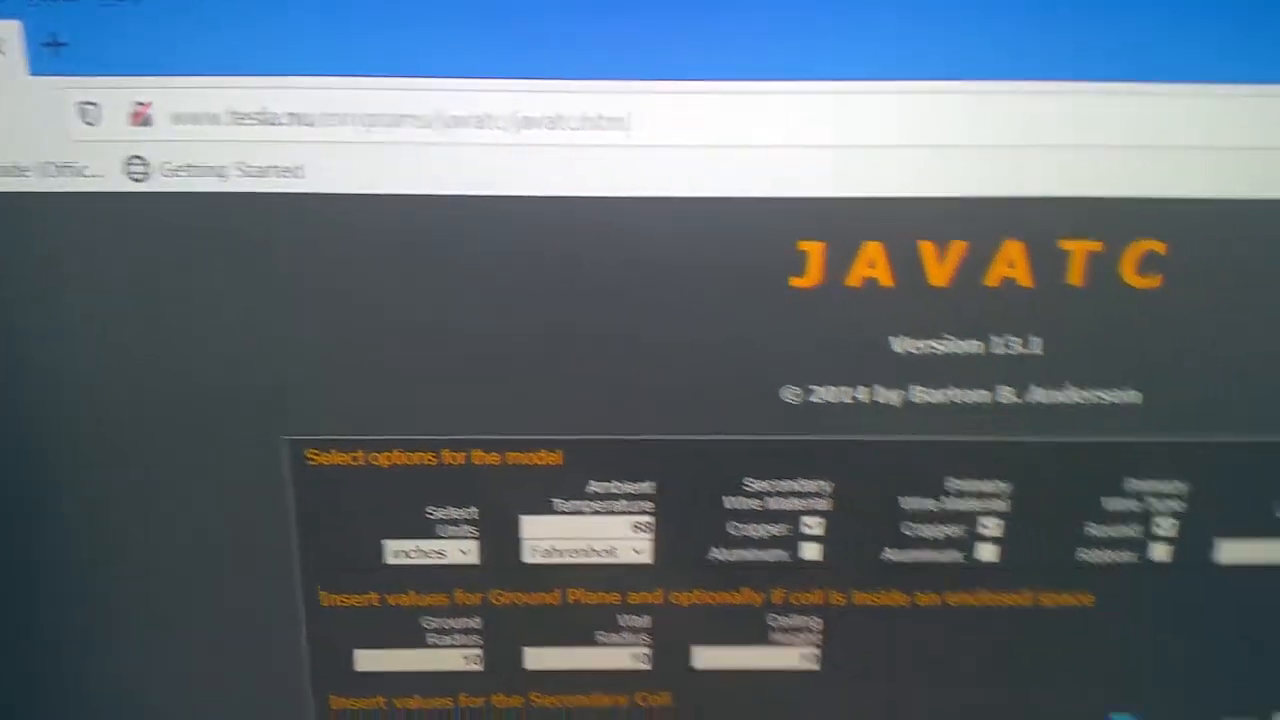
scroll("down", 3)
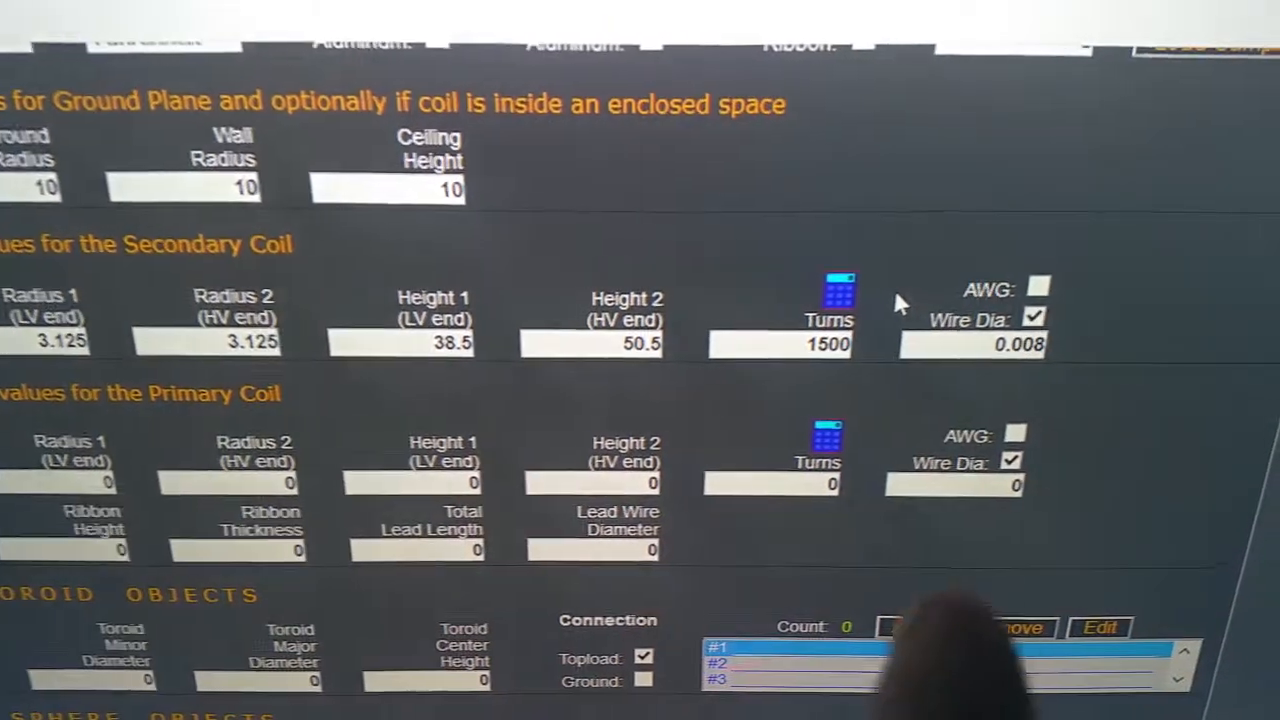
scroll("down", 3)
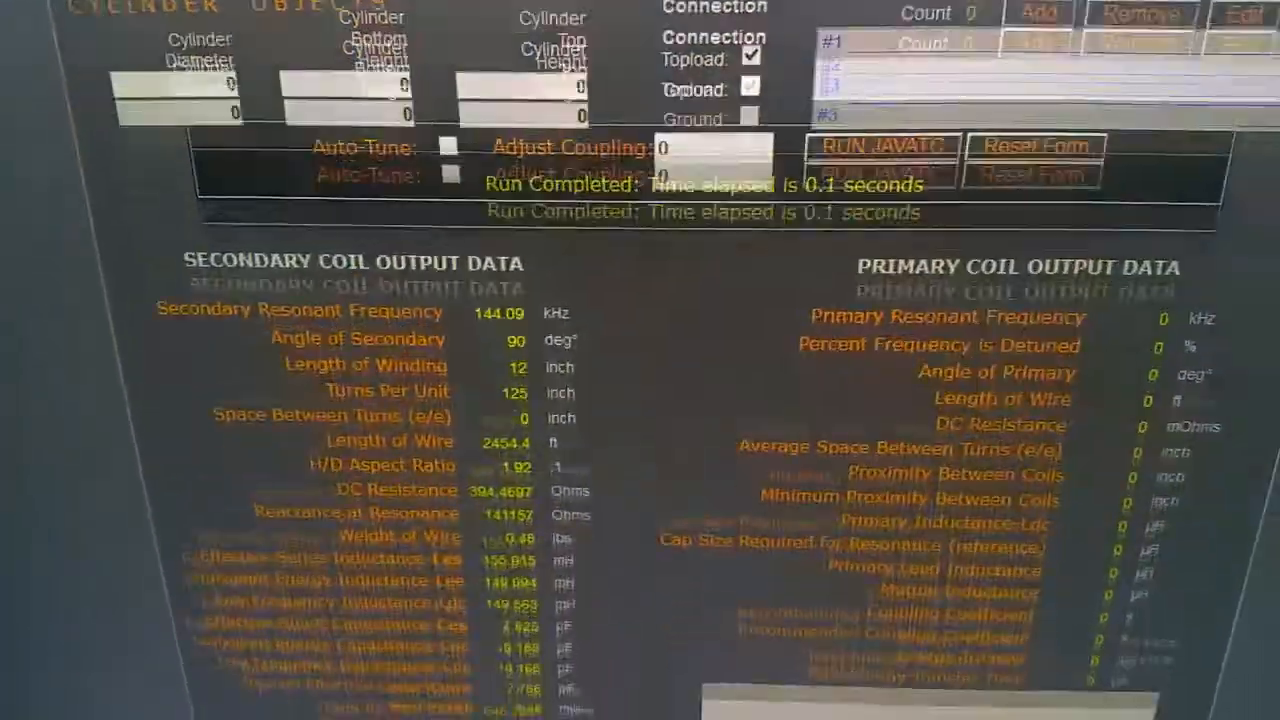
scroll("down", 3)
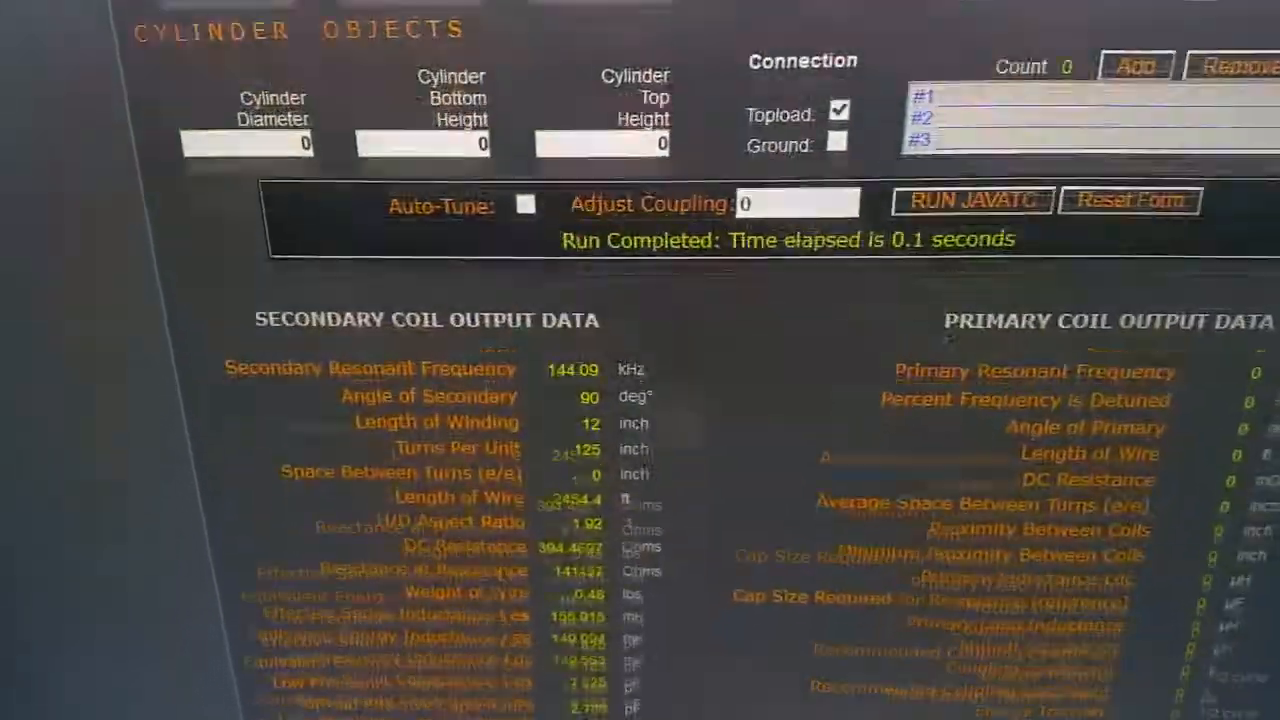
scroll("down", 3)
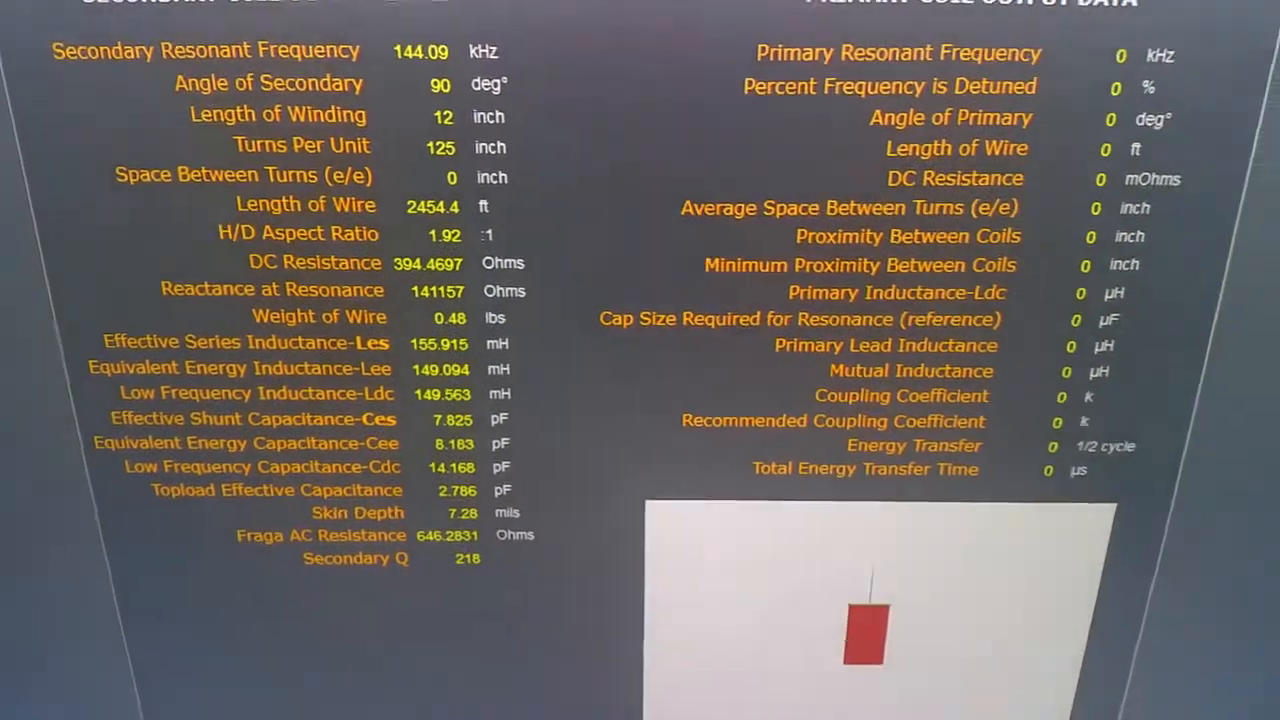